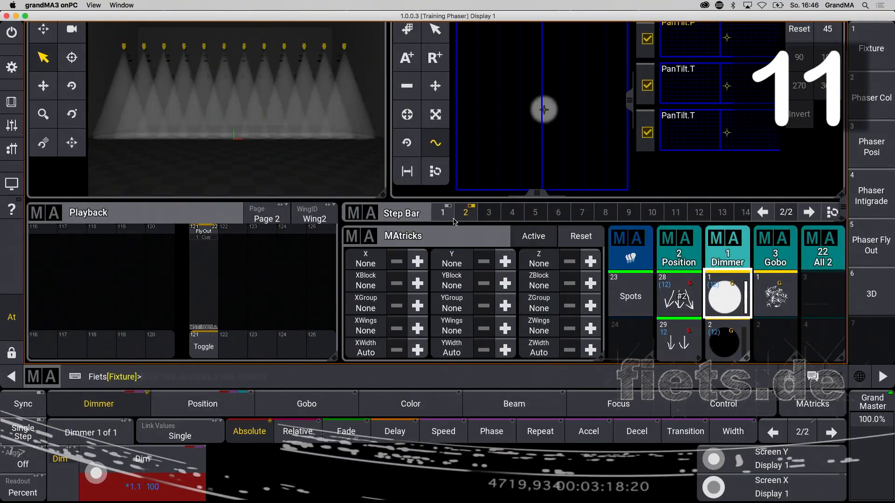
Step: Clear the programmer and bring up the screen with Groups pool, 3D view and Phaser Editor
{"action": "left_click", "coordinate": [443, 430]}
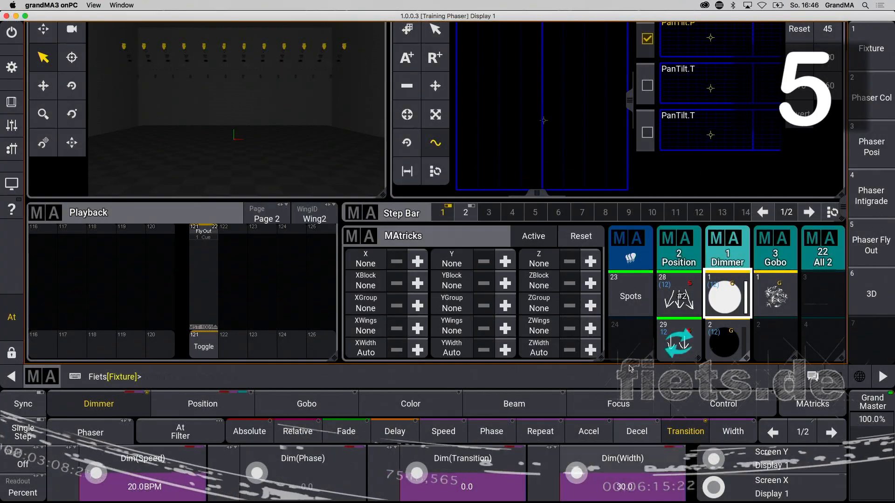
{"action": "left_click", "coordinate": [418, 304]}
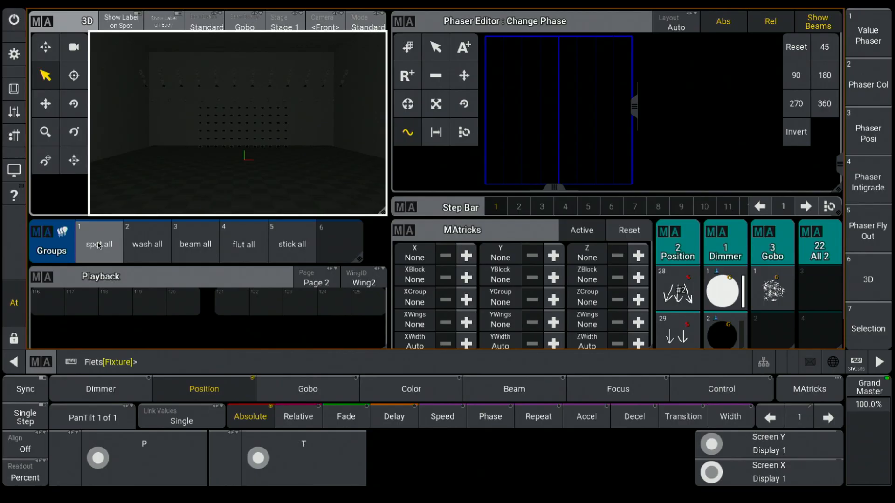
Step: Select group 'spot all' and try Position preset 29 (straight down) with closed Dimmer preset 2
{"action": "left_click", "coordinate": [98, 241]}
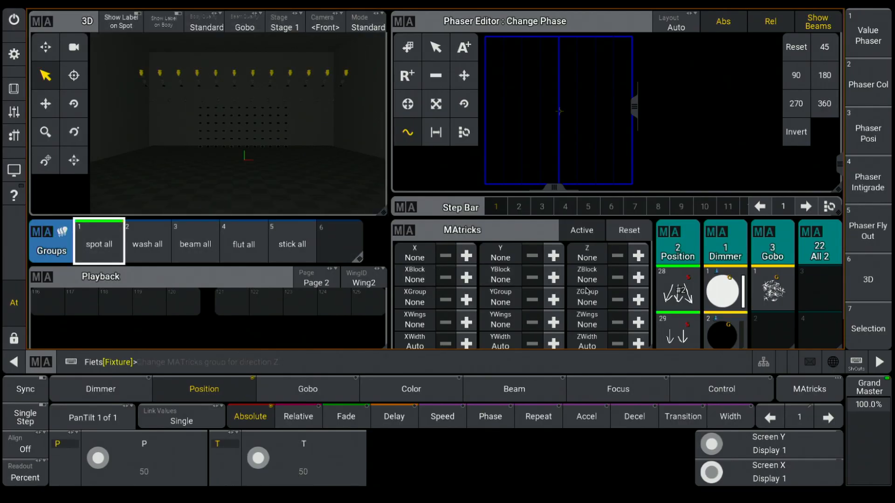
{"action": "left_click", "coordinate": [677, 294]}
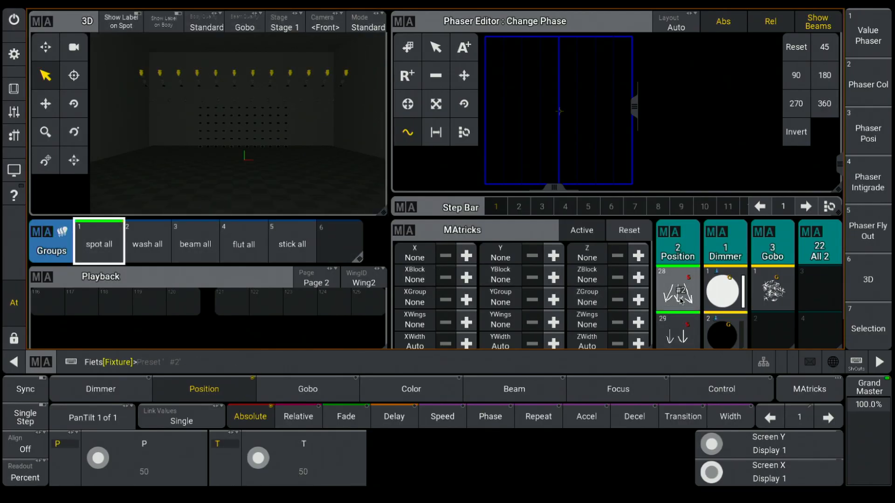
{"action": "left_click", "coordinate": [679, 293]}
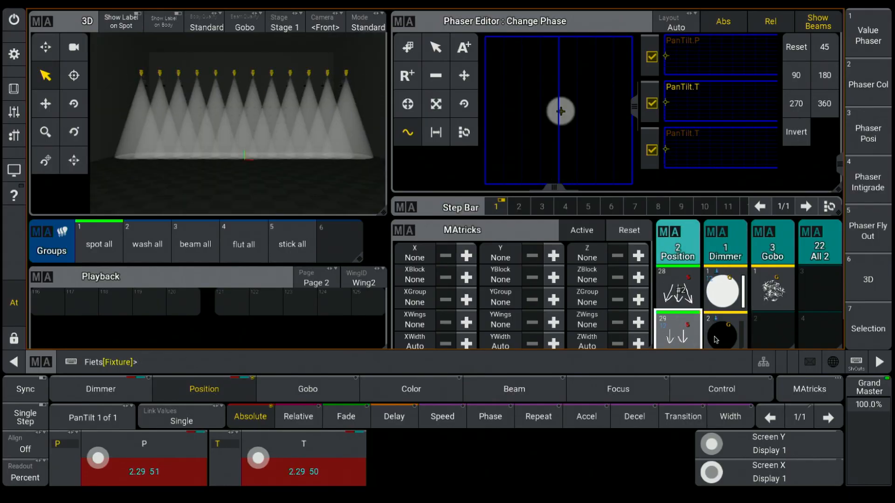
{"action": "left_click", "coordinate": [721, 334]}
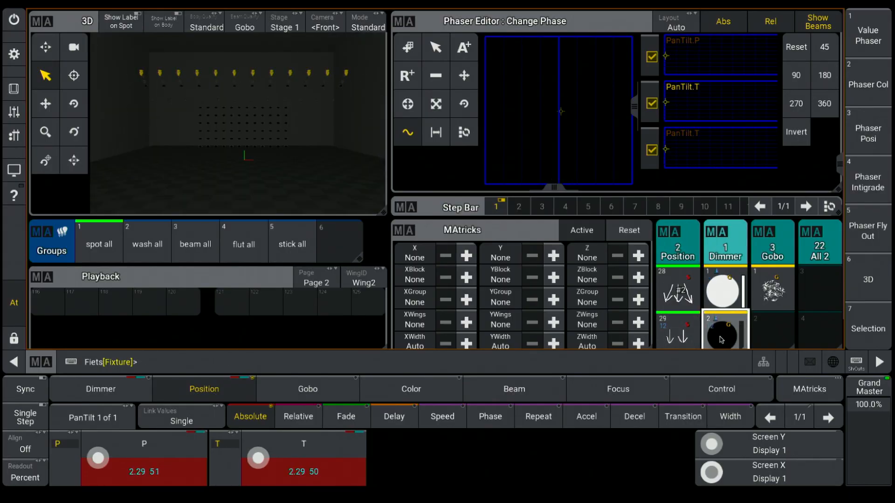
{"action": "mouse_move", "coordinate": [14, 302]}
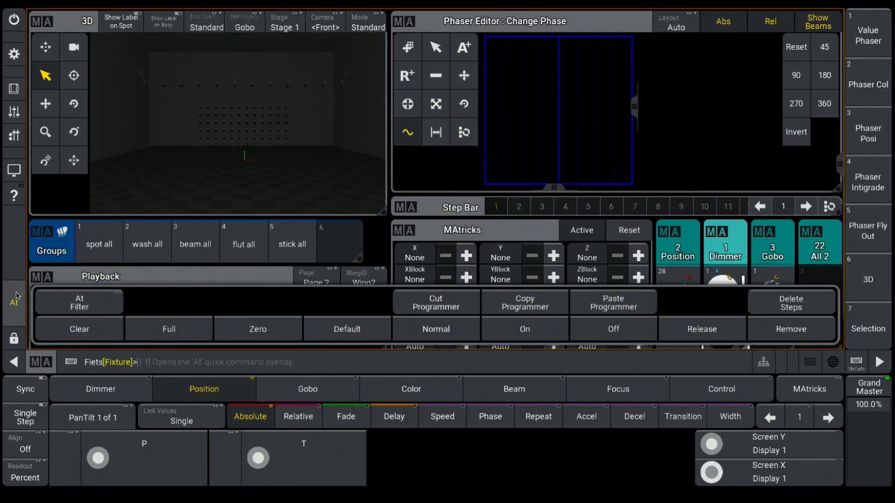
Step: Reselect 'spot all' and add a second phaser step with Next Step
{"action": "left_click", "coordinate": [97, 242]}
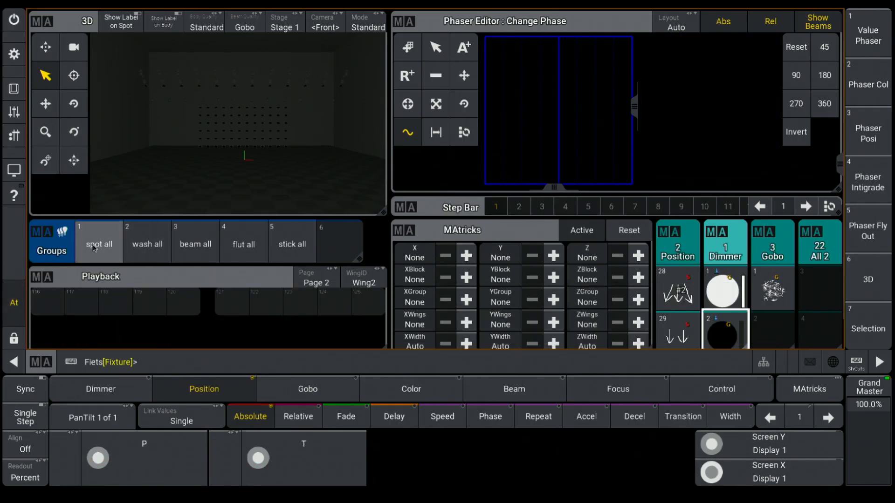
{"action": "left_click", "coordinate": [98, 243]}
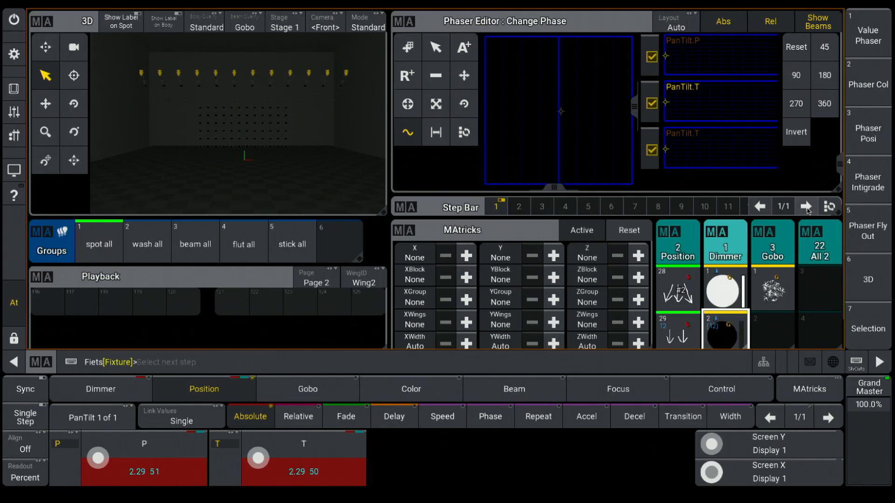
{"action": "left_click", "coordinate": [806, 206]}
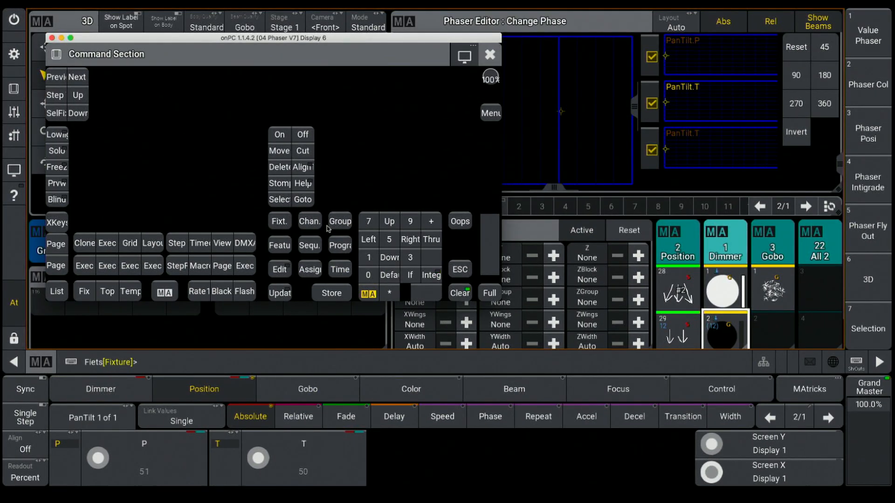
Step: Integrate Dimmer preset 1 and fly-out Position preset 28 into step 2
{"action": "left_click", "coordinate": [489, 55]}
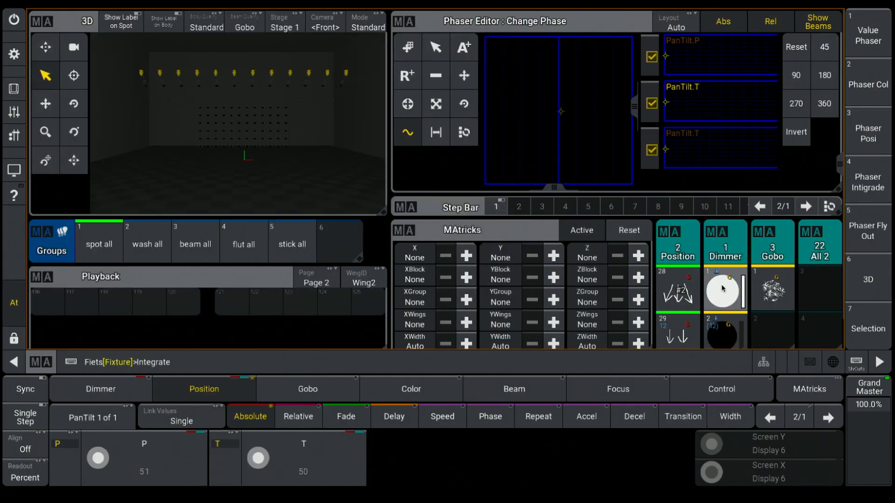
{"action": "left_click", "coordinate": [517, 207]}
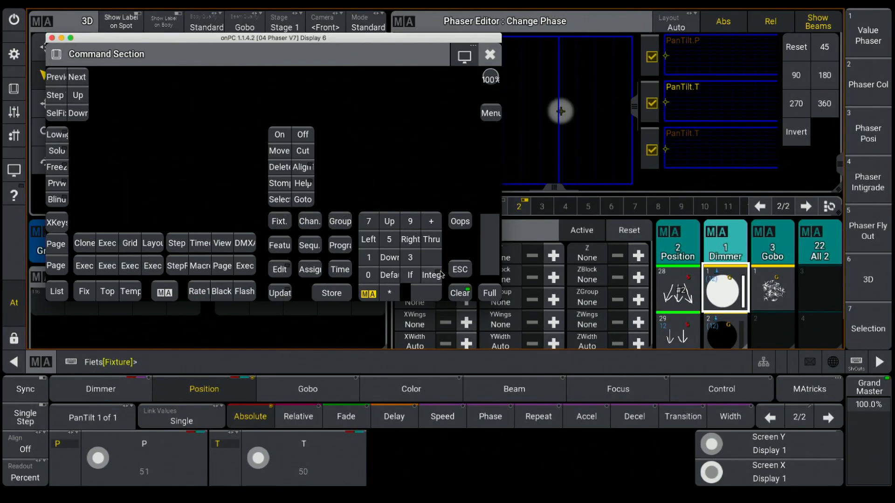
{"action": "left_click", "coordinate": [489, 55]}
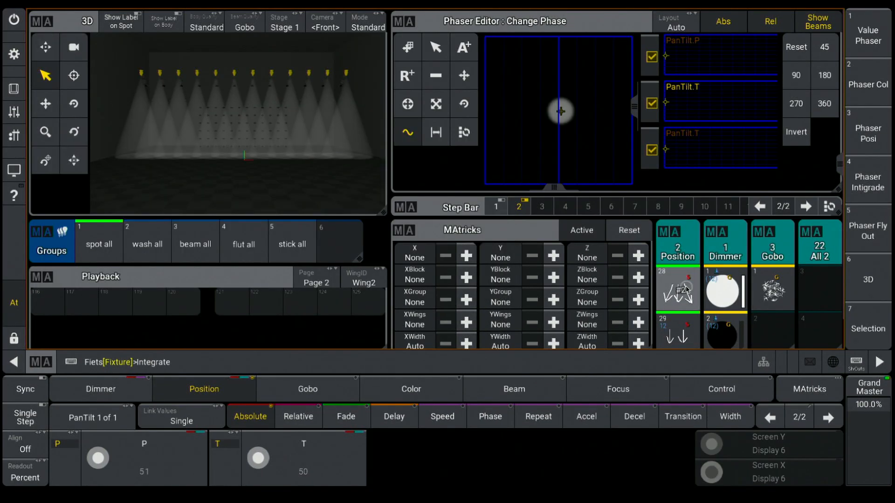
{"action": "left_click", "coordinate": [677, 292]}
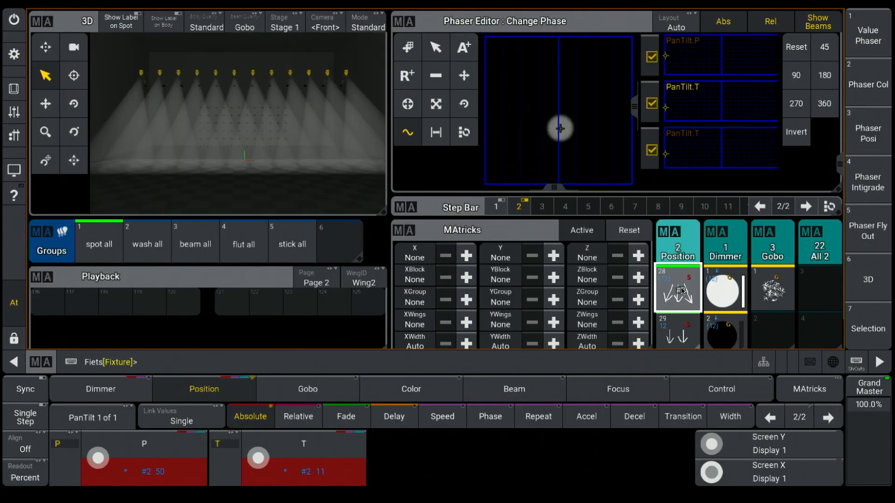
Step: Select both steps and set the phaser speed to 20 BPM
{"action": "left_click", "coordinate": [496, 207]}
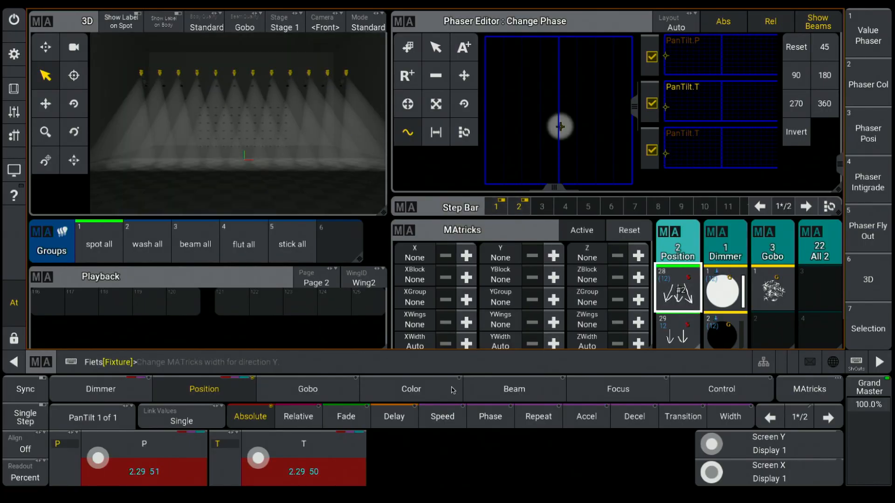
{"action": "left_click", "coordinate": [442, 415]}
{"action": "type", "text": "20"}
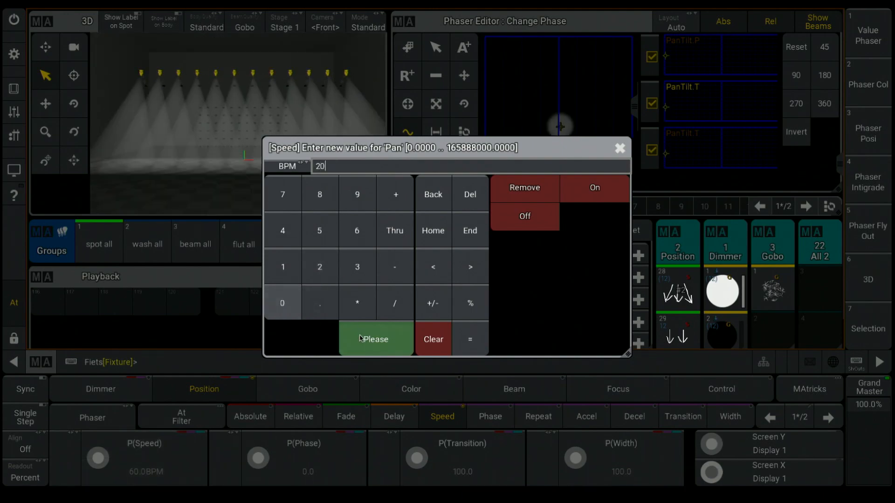
{"action": "left_click", "coordinate": [375, 339]}
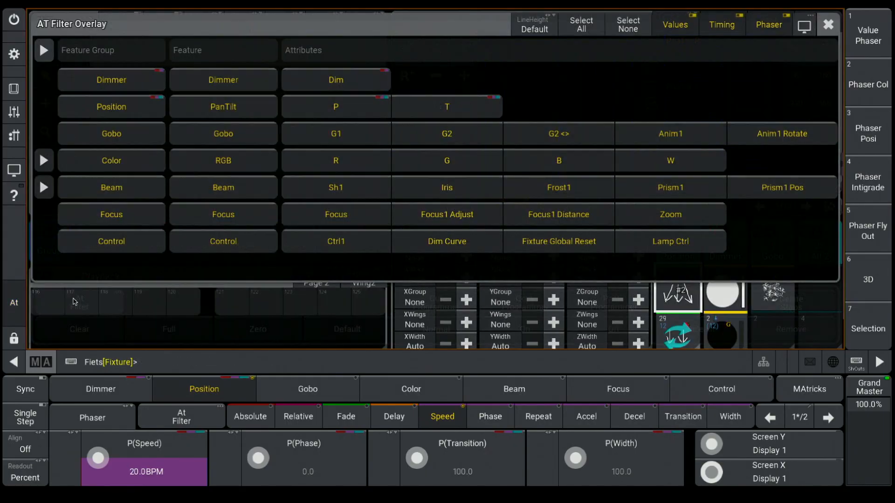
Step: Dismiss the attribute filter overlay and spread the phase evenly across the spots
{"action": "left_click", "coordinate": [627, 25]}
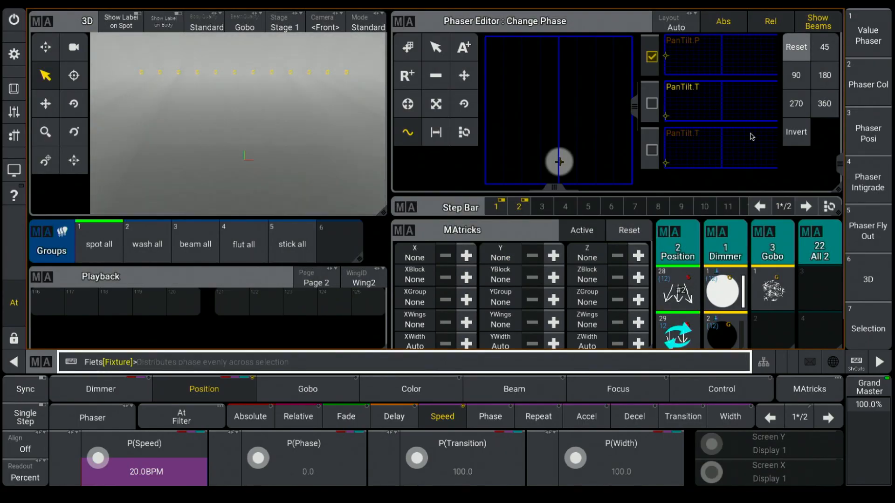
{"action": "left_click", "coordinate": [682, 417]}
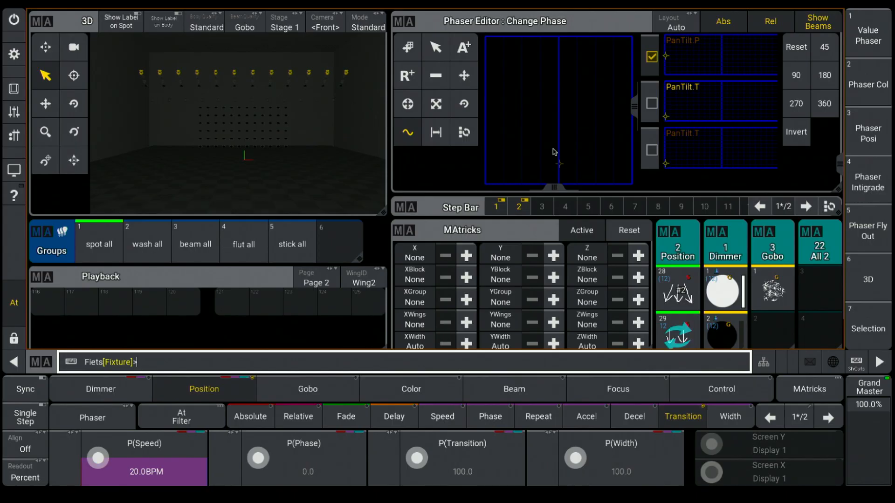
Step: Sync the running effect and tick the PanTilt.T and remaining attribute rows for editing
{"action": "left_click", "coordinate": [25, 388]}
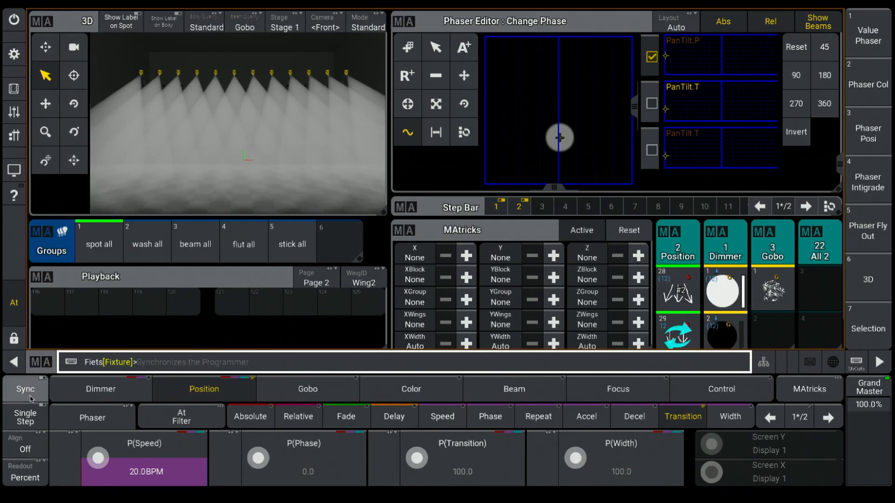
{"action": "left_click", "coordinate": [24, 389]}
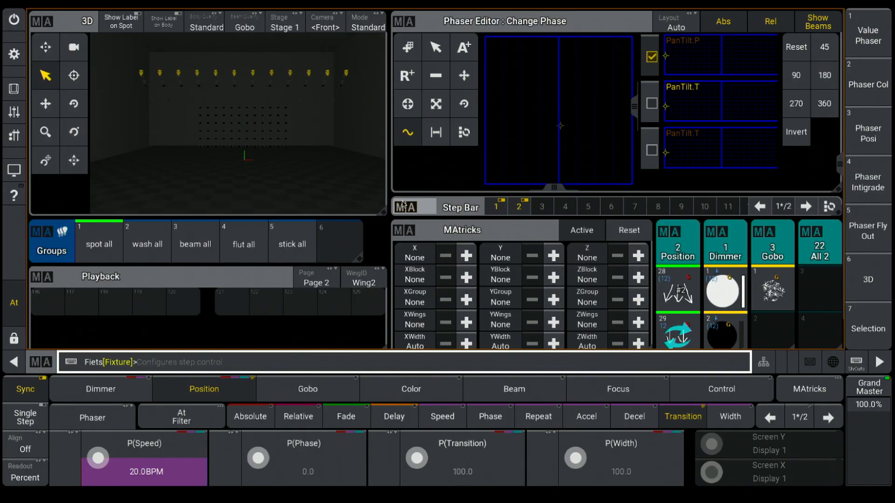
{"action": "left_click", "coordinate": [650, 103]}
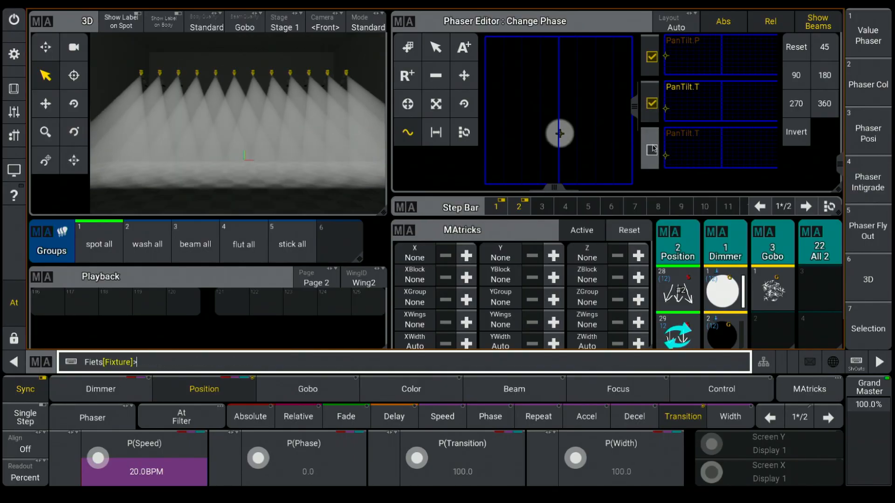
{"action": "left_click", "coordinate": [651, 150]}
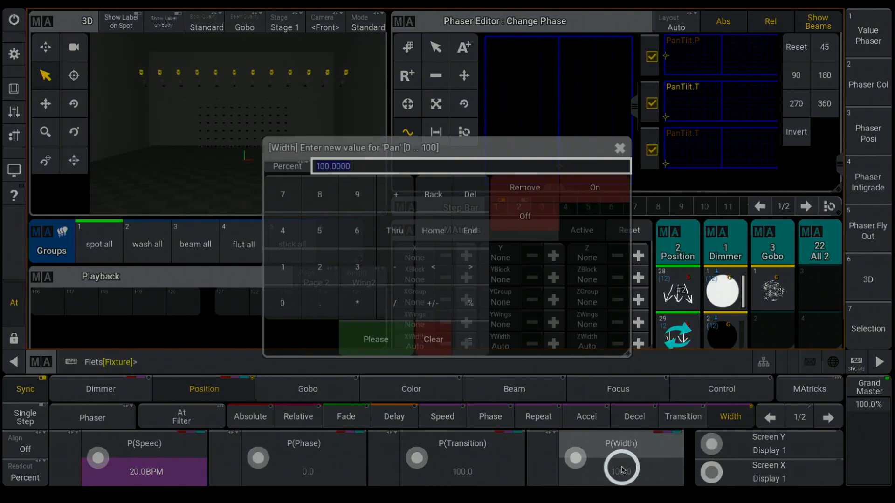
Step: Set the phaser width to 30 percent
{"action": "type", "text": "30"}
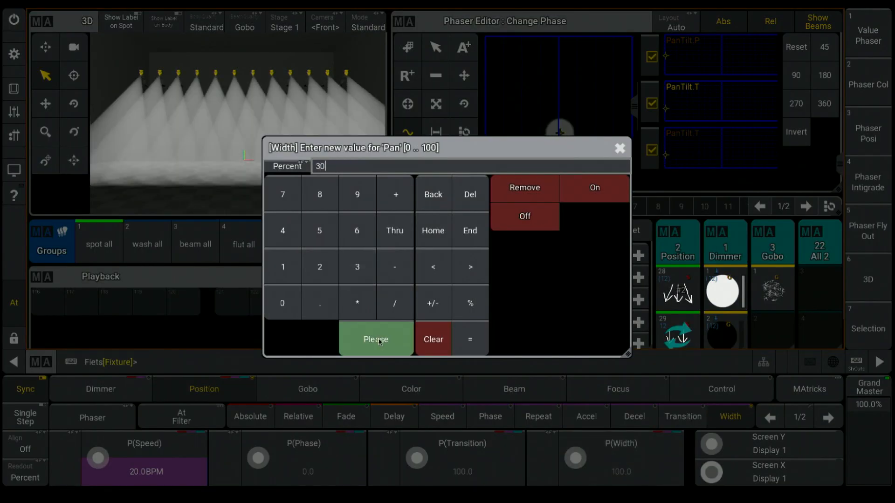
{"action": "left_click", "coordinate": [375, 339]}
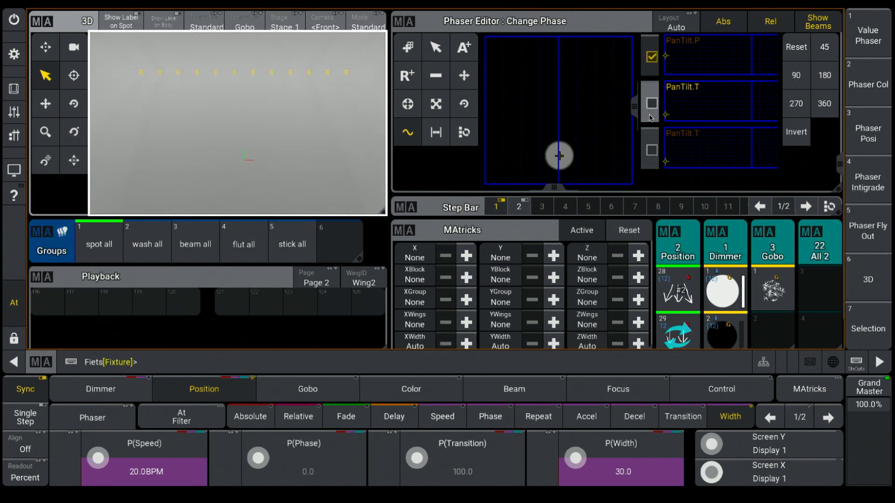
Step: Select step 2 and enter a new transition value for it
{"action": "left_click", "coordinate": [519, 206]}
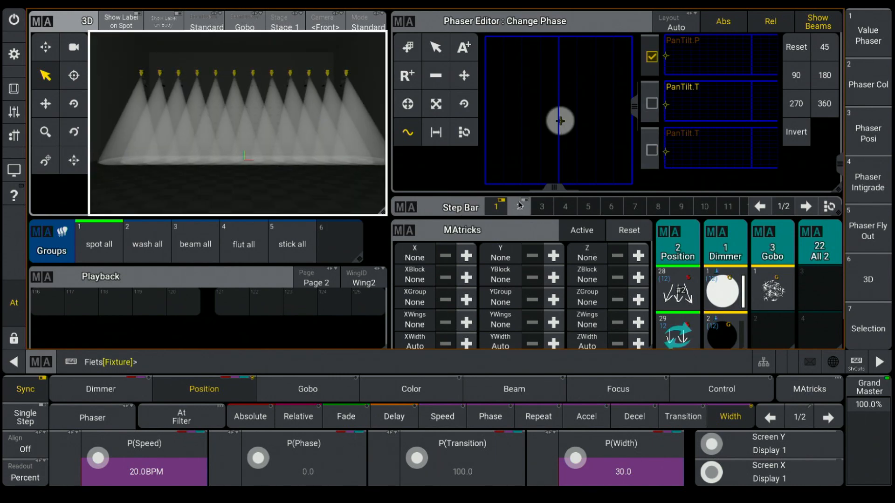
{"action": "left_click", "coordinate": [518, 206]}
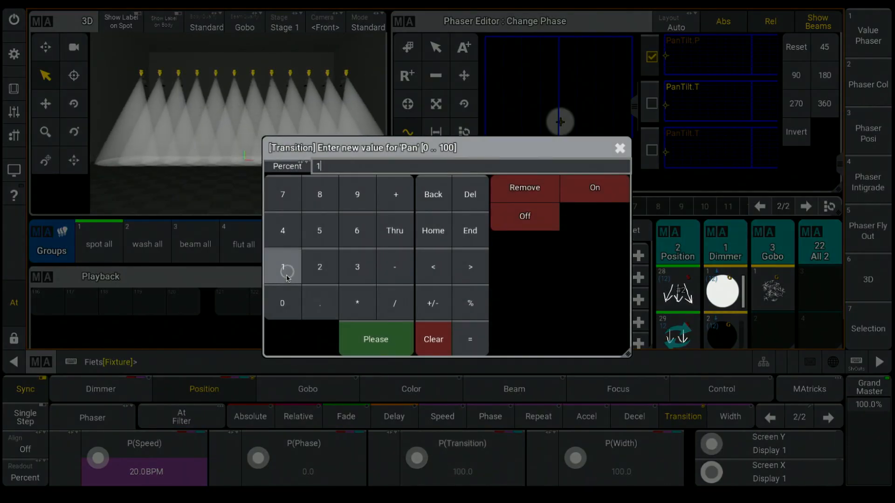
{"action": "left_click", "coordinate": [375, 339]}
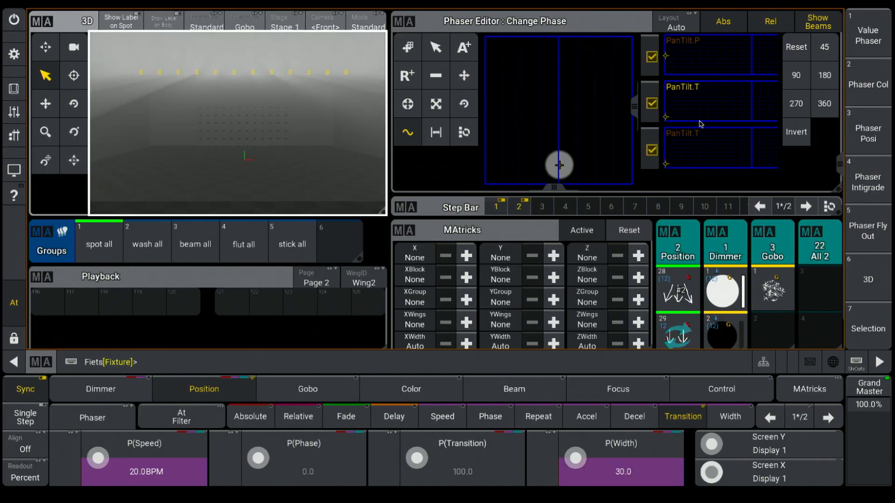
Step: Distribute the phase 0 to 330 degrees across the fixtures with the 360 button
{"action": "left_click", "coordinate": [823, 103]}
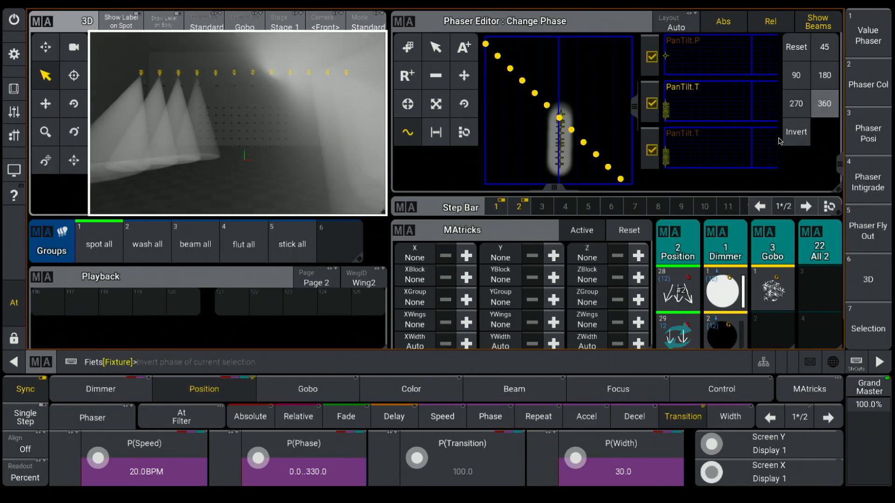
Step: Set MAtricks XGroup 5 with XWidth 2 and re-spread the phase to 0..480 degrees
{"action": "left_click", "coordinate": [466, 342]}
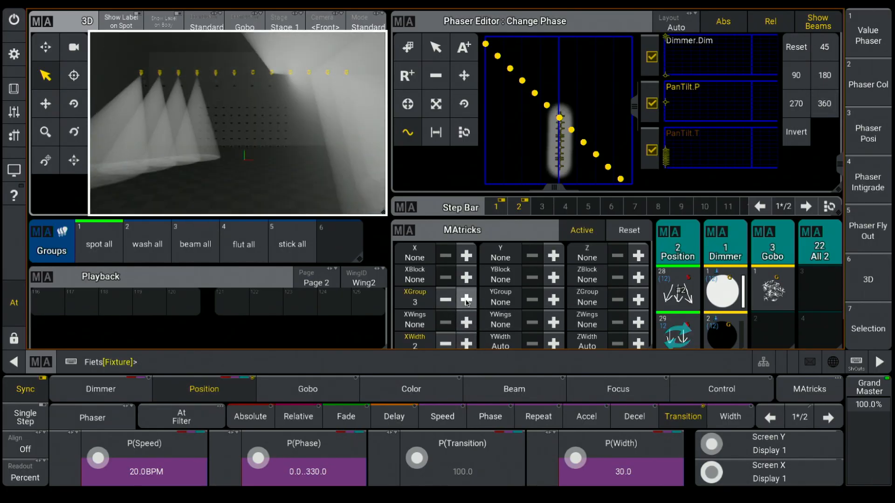
{"action": "left_click", "coordinate": [466, 299]}
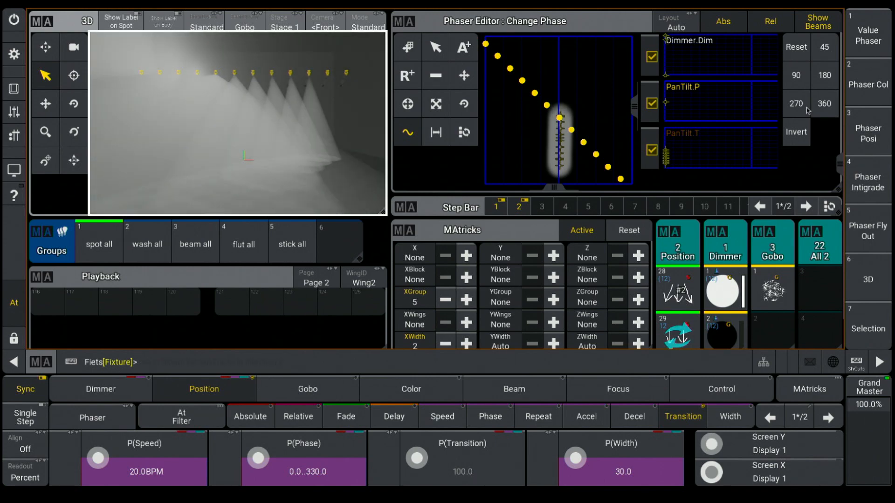
{"action": "left_click", "coordinate": [823, 104]}
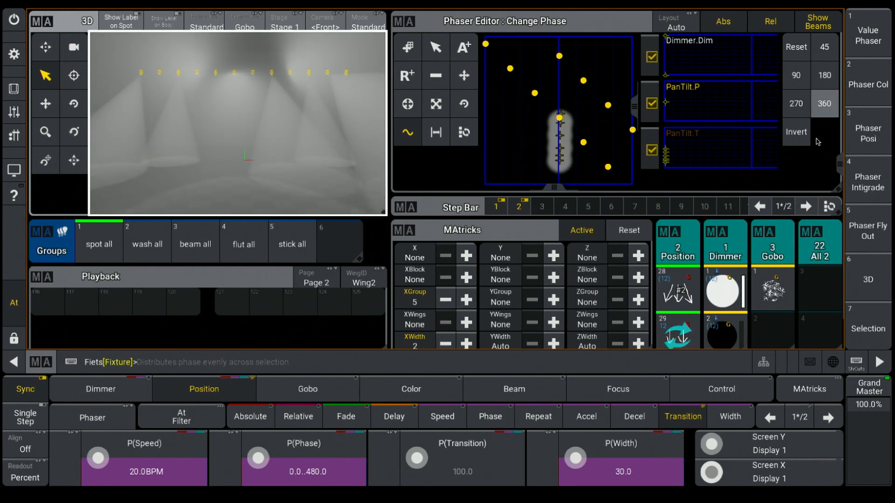
{"action": "left_click", "coordinate": [772, 287]}
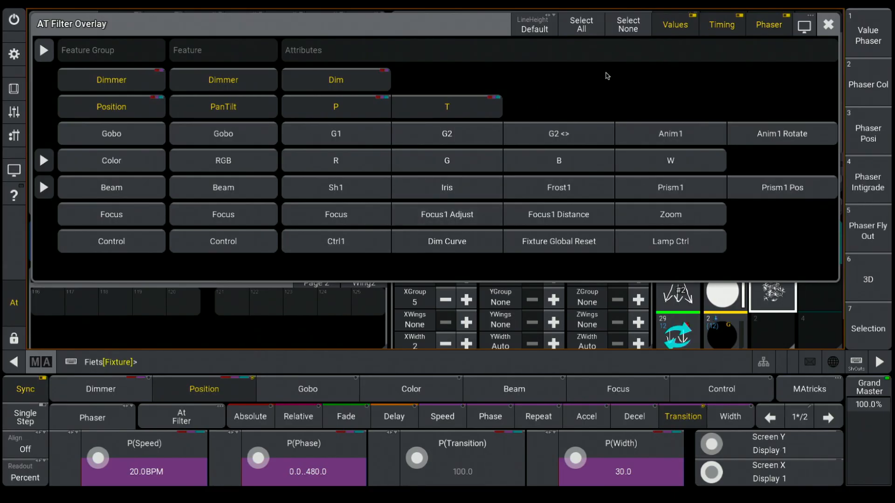
Step: Leave the At Filter overview and switch to the Console Training course page
{"action": "left_click", "coordinate": [579, 24]}
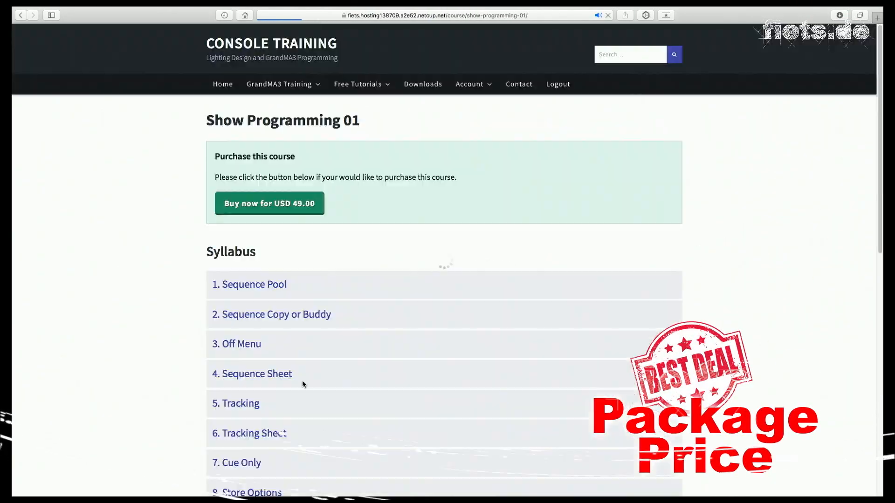
Step: Scroll to the 3D Positions lesson video and play it full screen
{"action": "scroll", "scroll_direction": "down", "scroll_amount": 3}
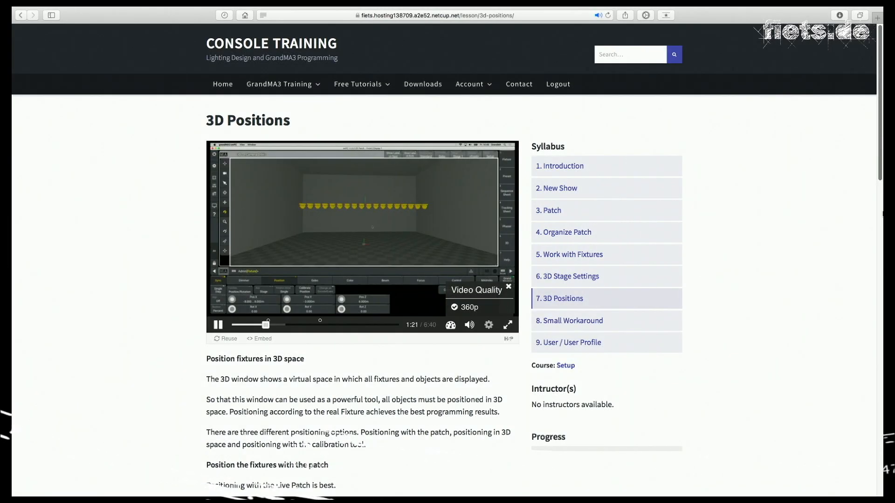
{"action": "left_click", "coordinate": [507, 324]}
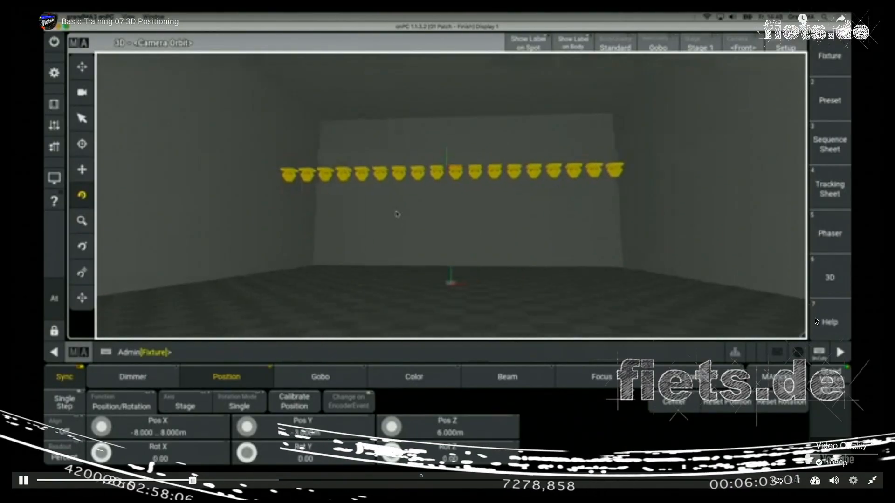